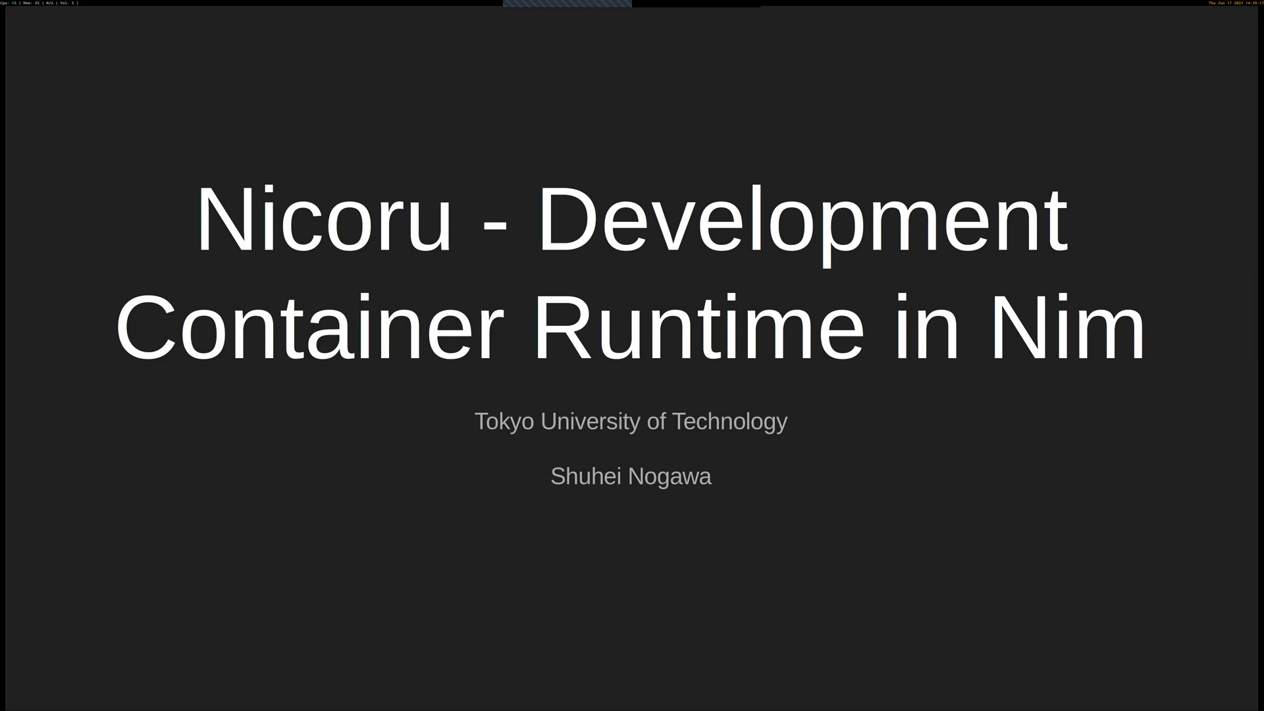
Run an Ubuntu container via 'sudo nicoru run ubuntu', apt update inside, then exit.
key(Right)
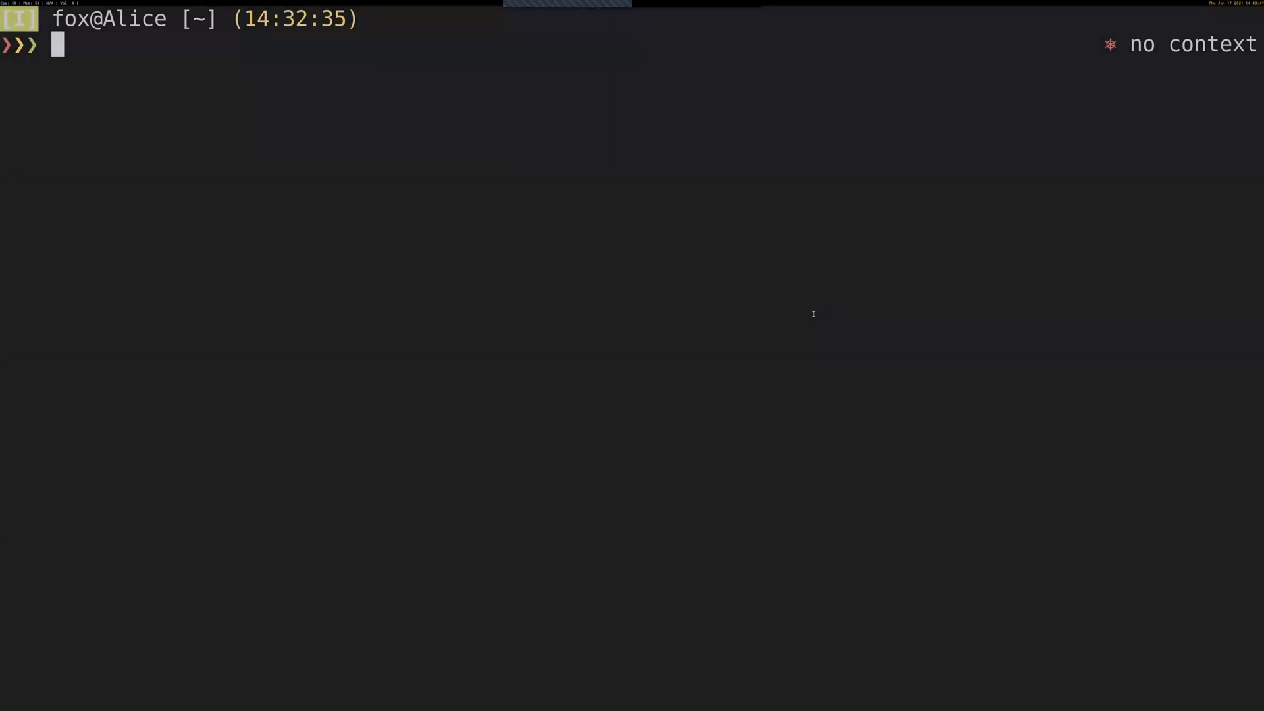
text(sudo nio)
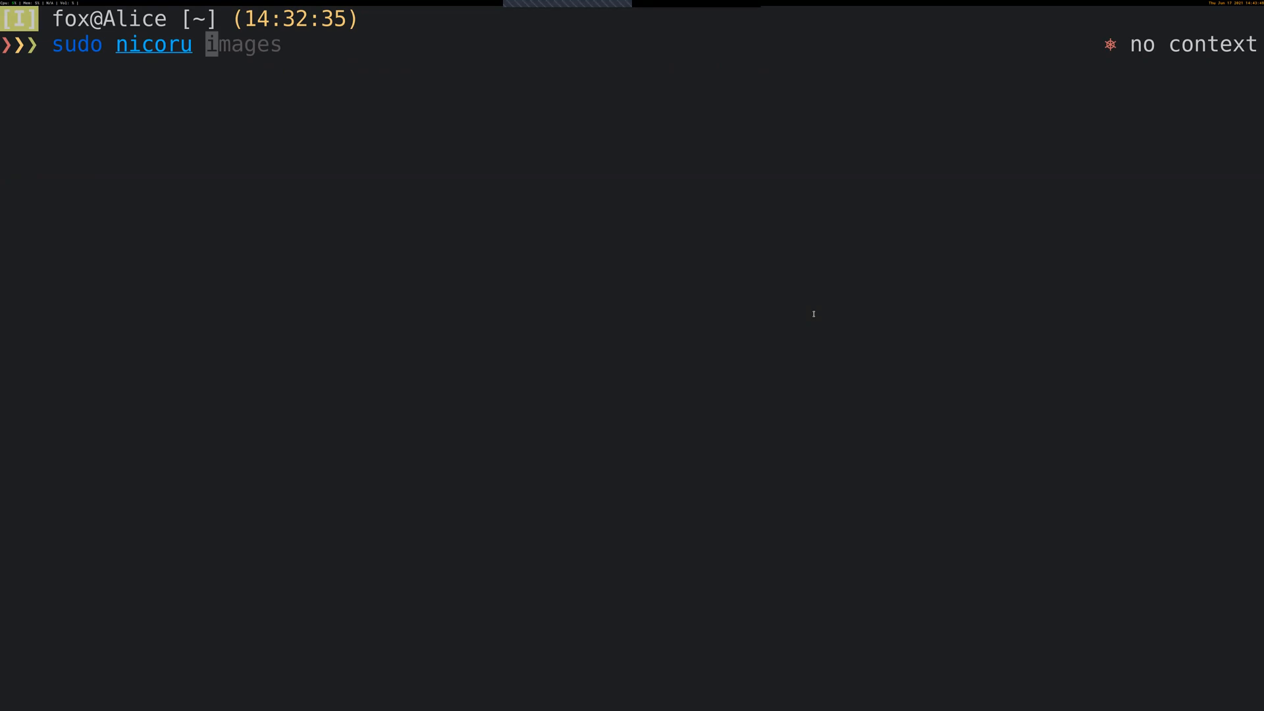
text(run ubuntu)
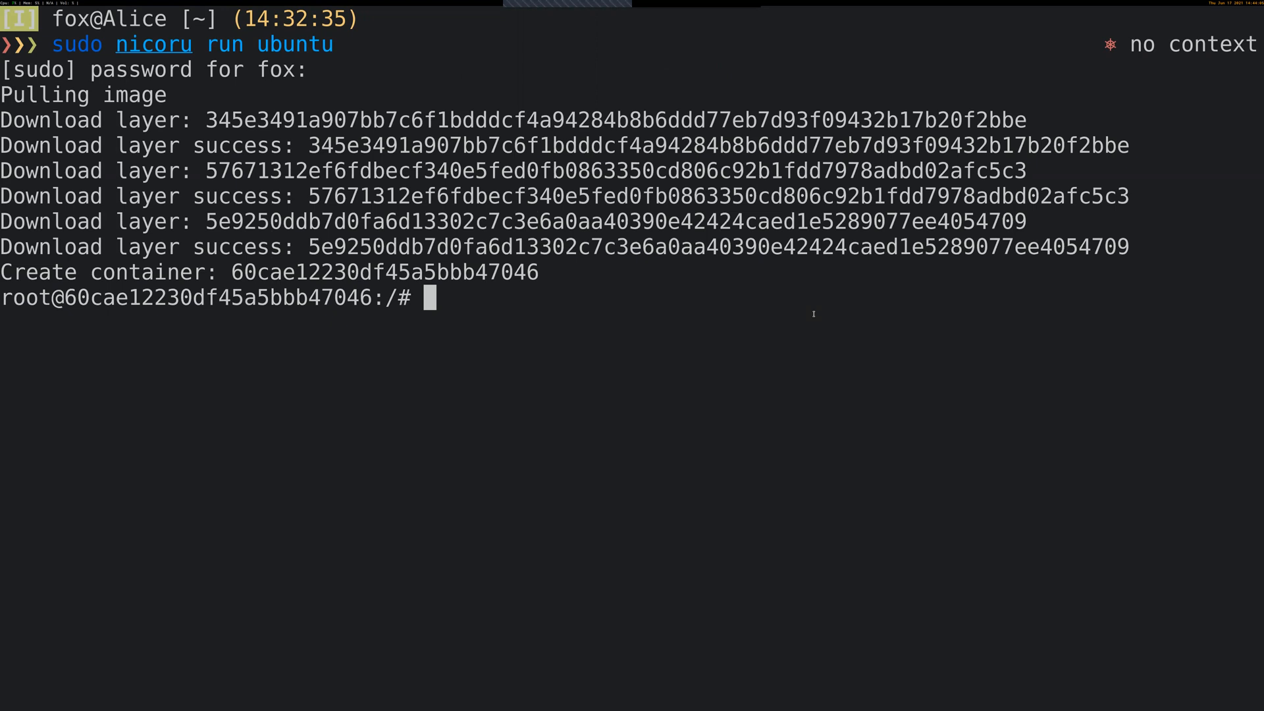
text(pat)
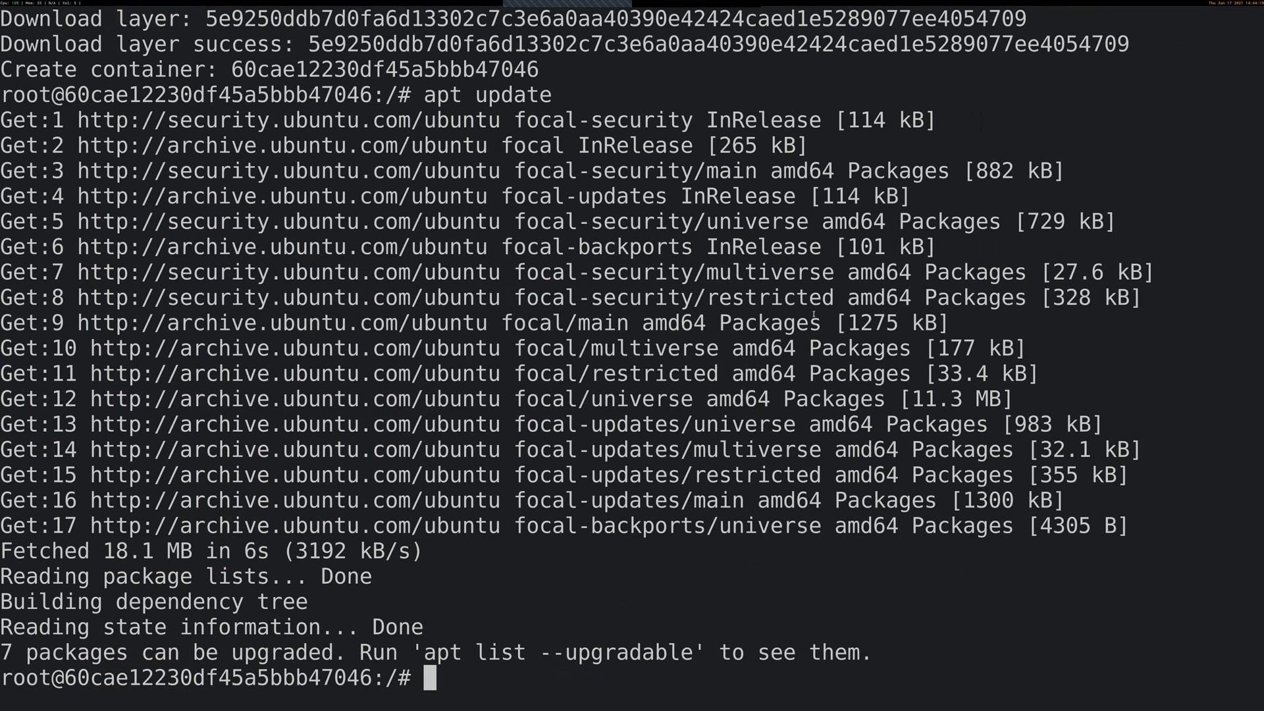
text(exit)
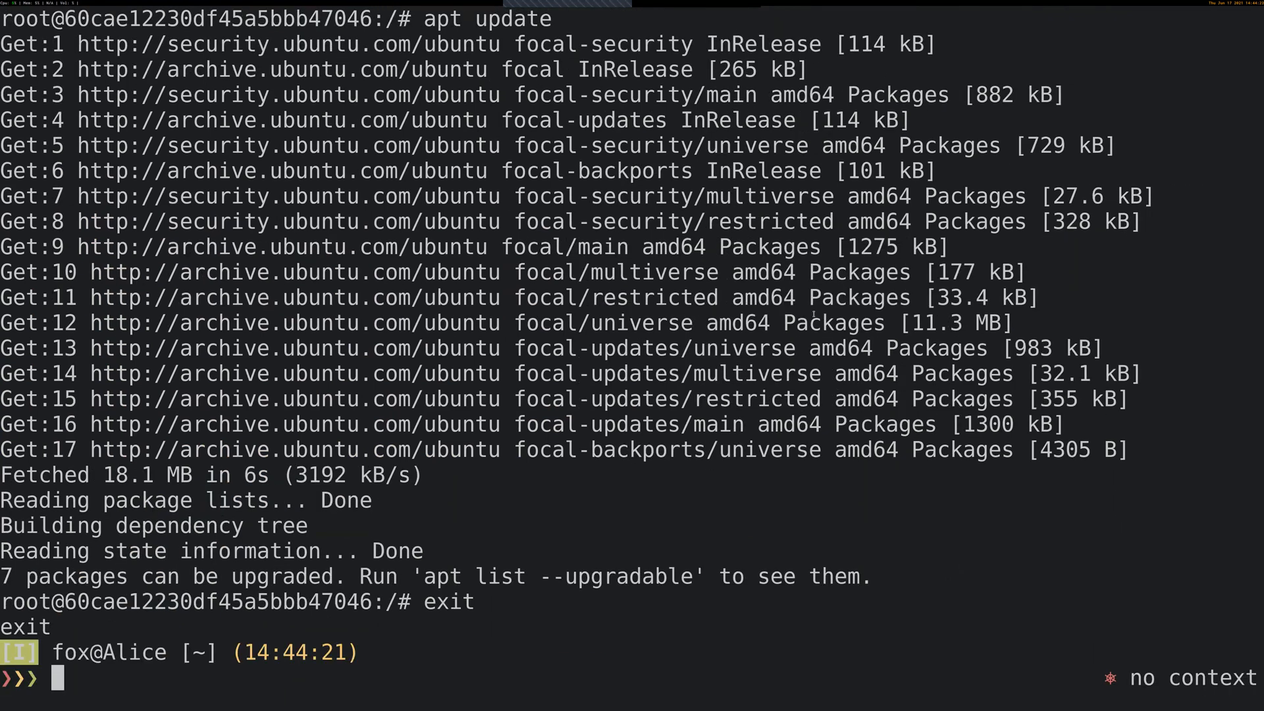
Run an archlinux container, run 'pacman -Syu' declining upgrade, list with ls, then exit.
text(sudo nicoru run ubuntu)
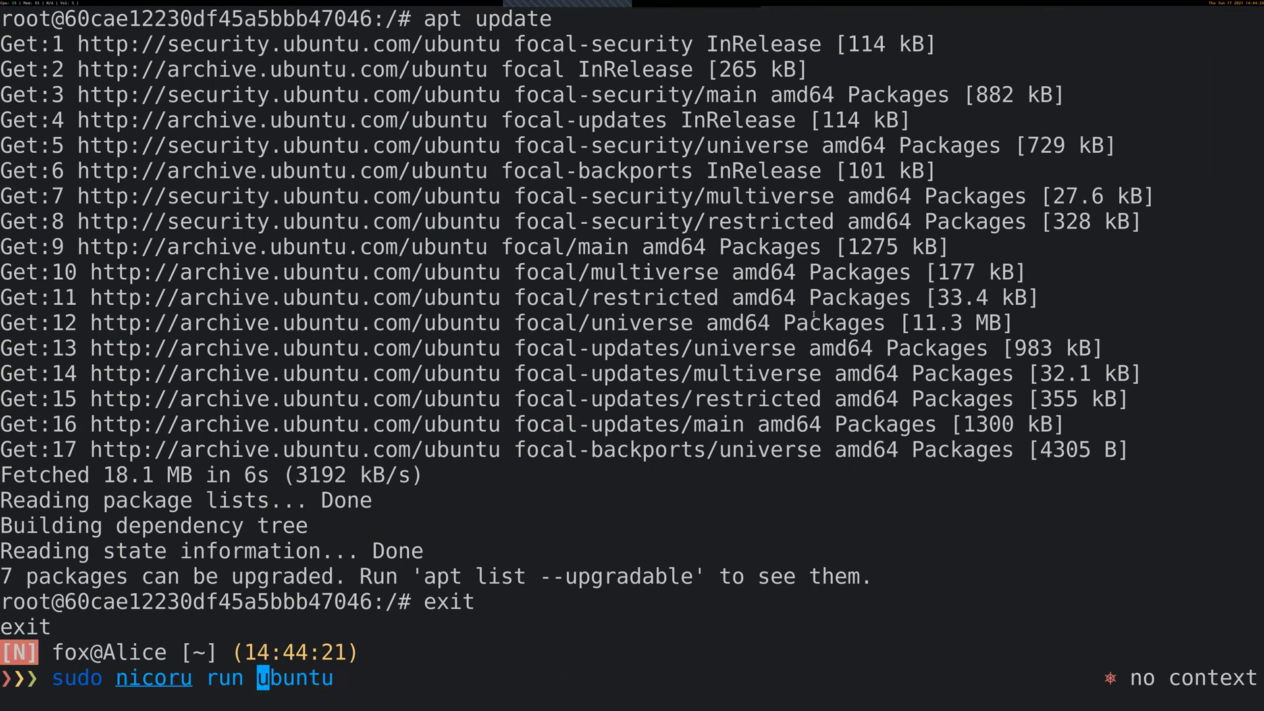
text(archlinux)
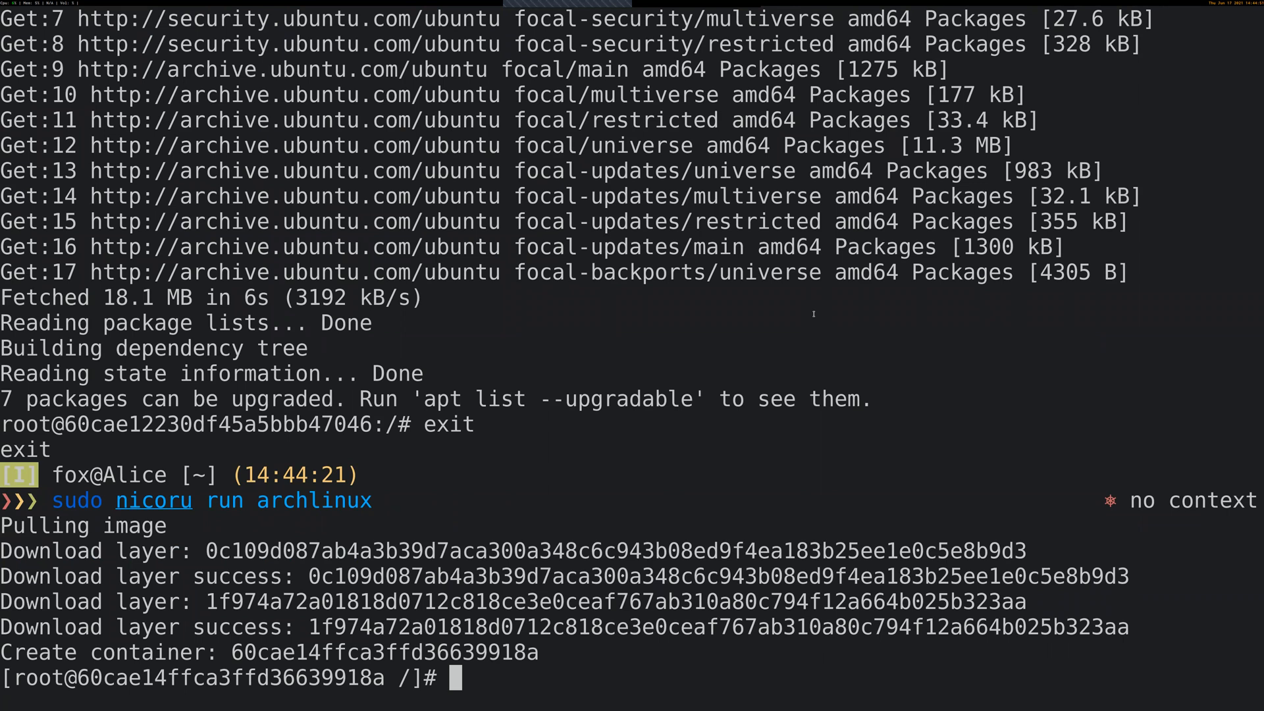
text(pacman)
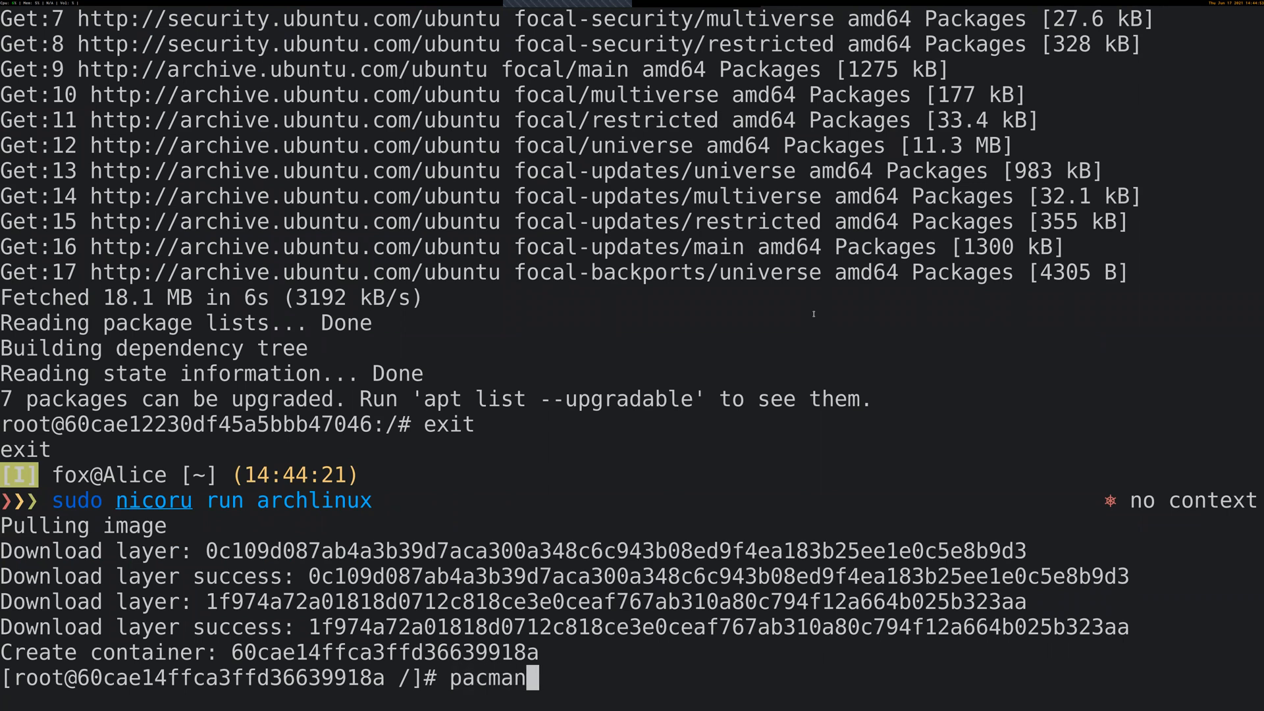
text(-Syu)
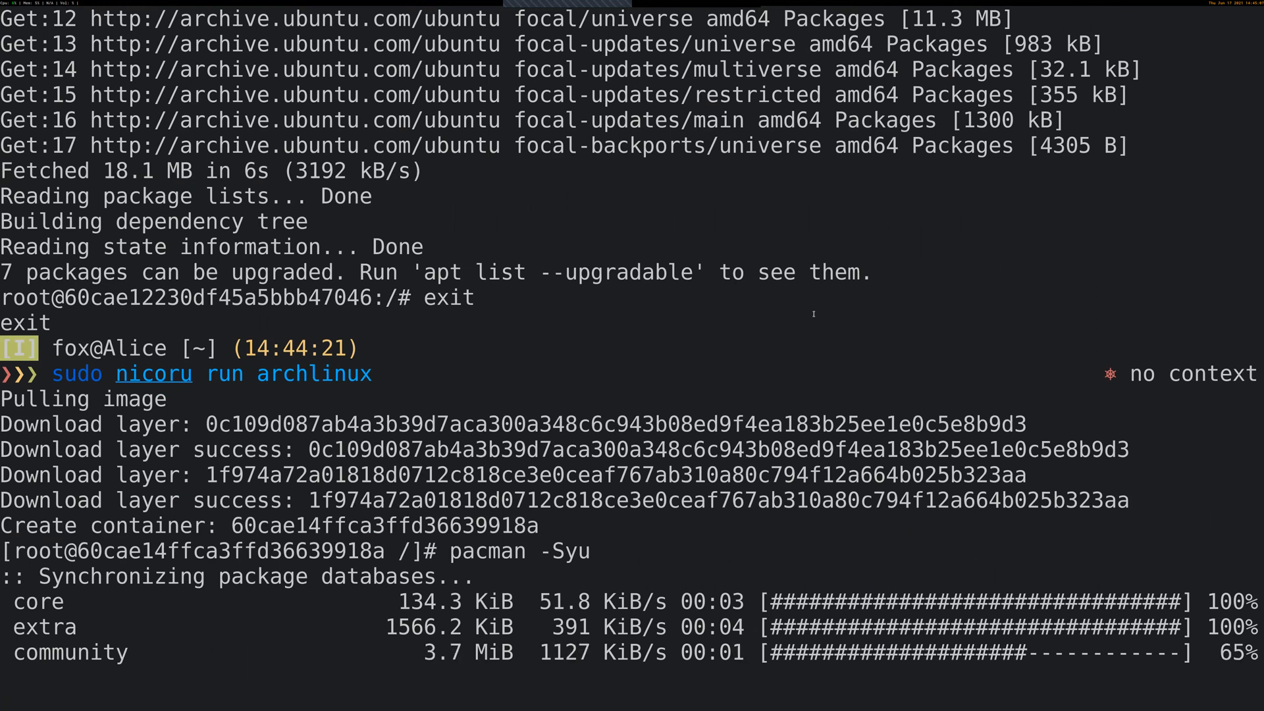
text(l)
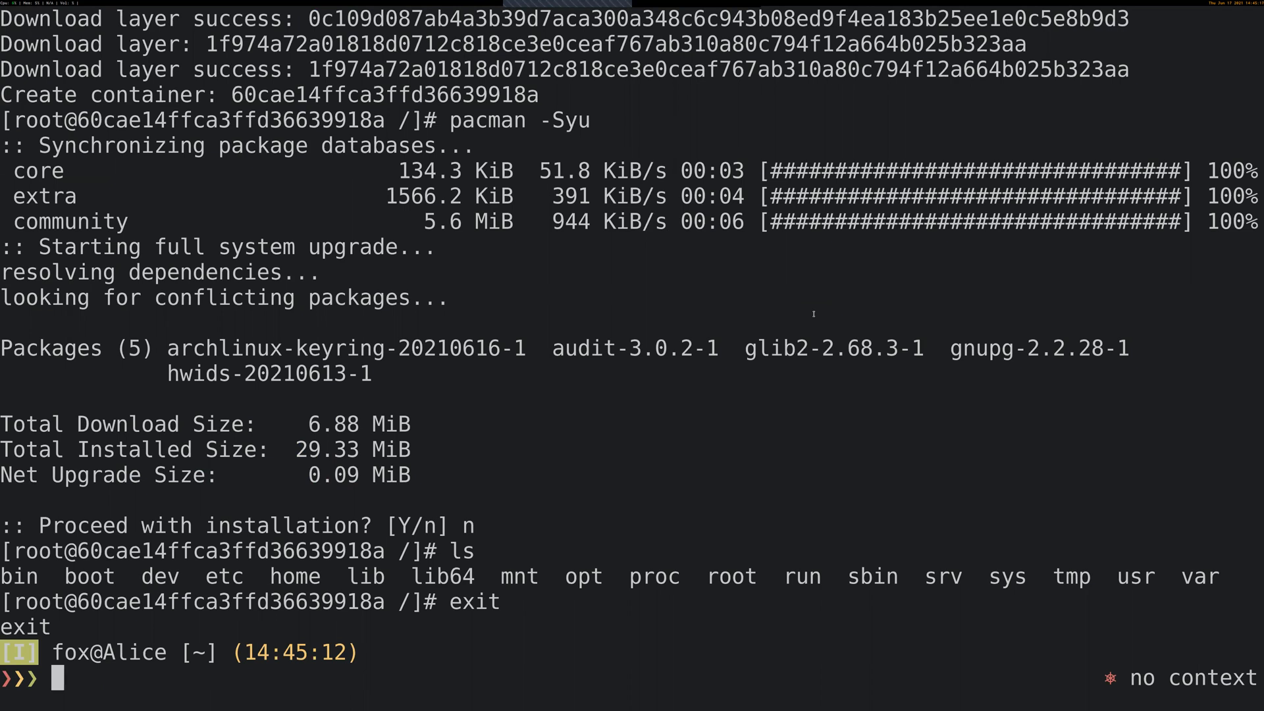
Show Nicoru help and images, then remove archlinux container 60cae14ffca3ffd36639918a.
text(sudi)
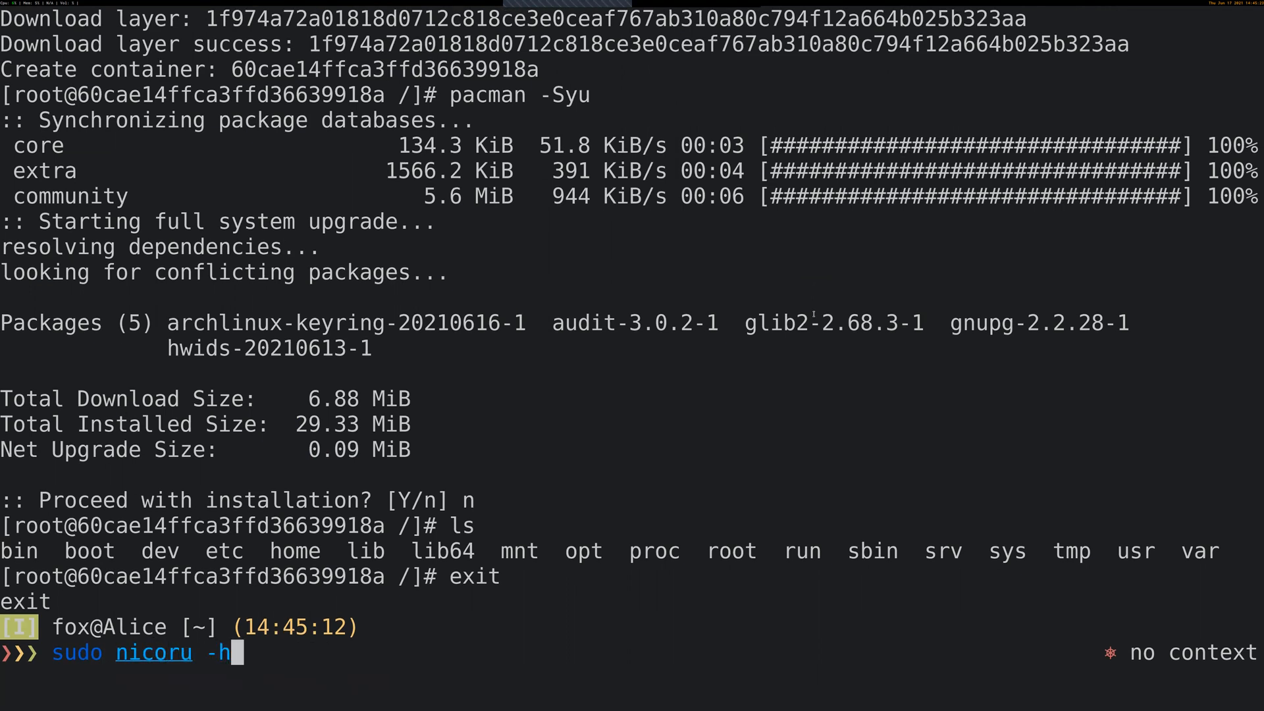
key(Return)
text(sudo nicoru p)
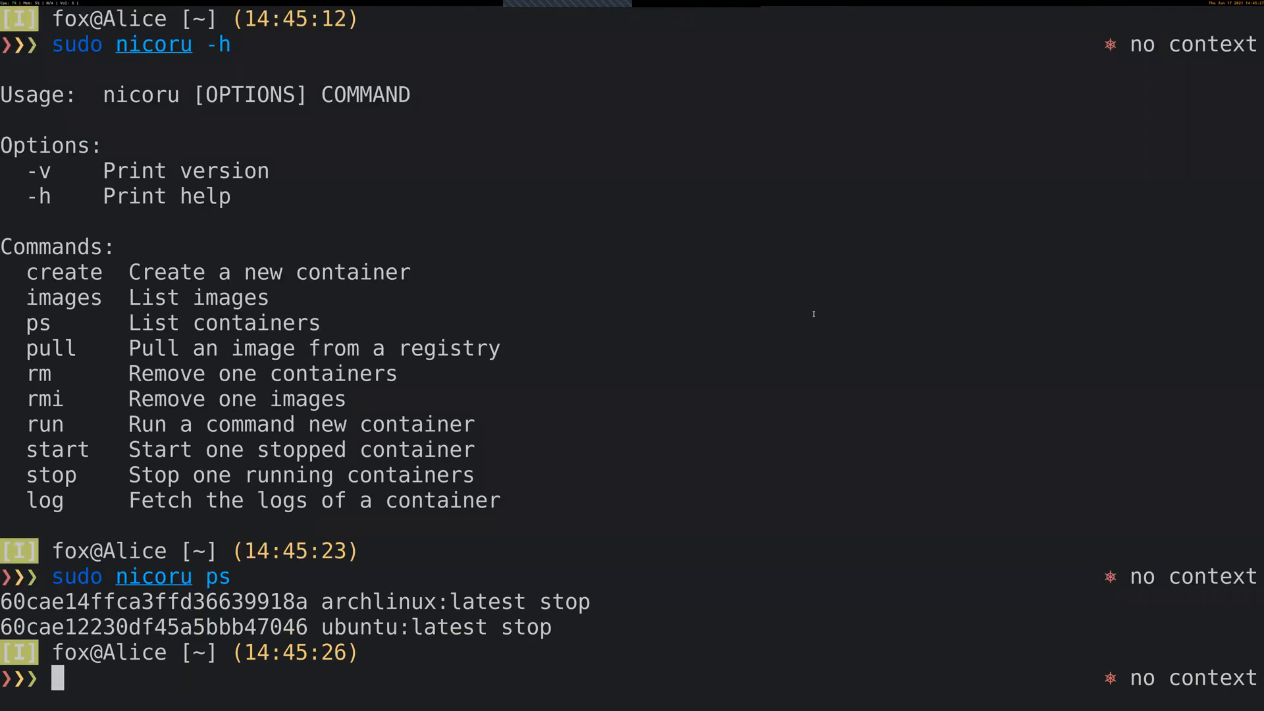
text(sudo nicoru images)
text(sudo nicoru rm)
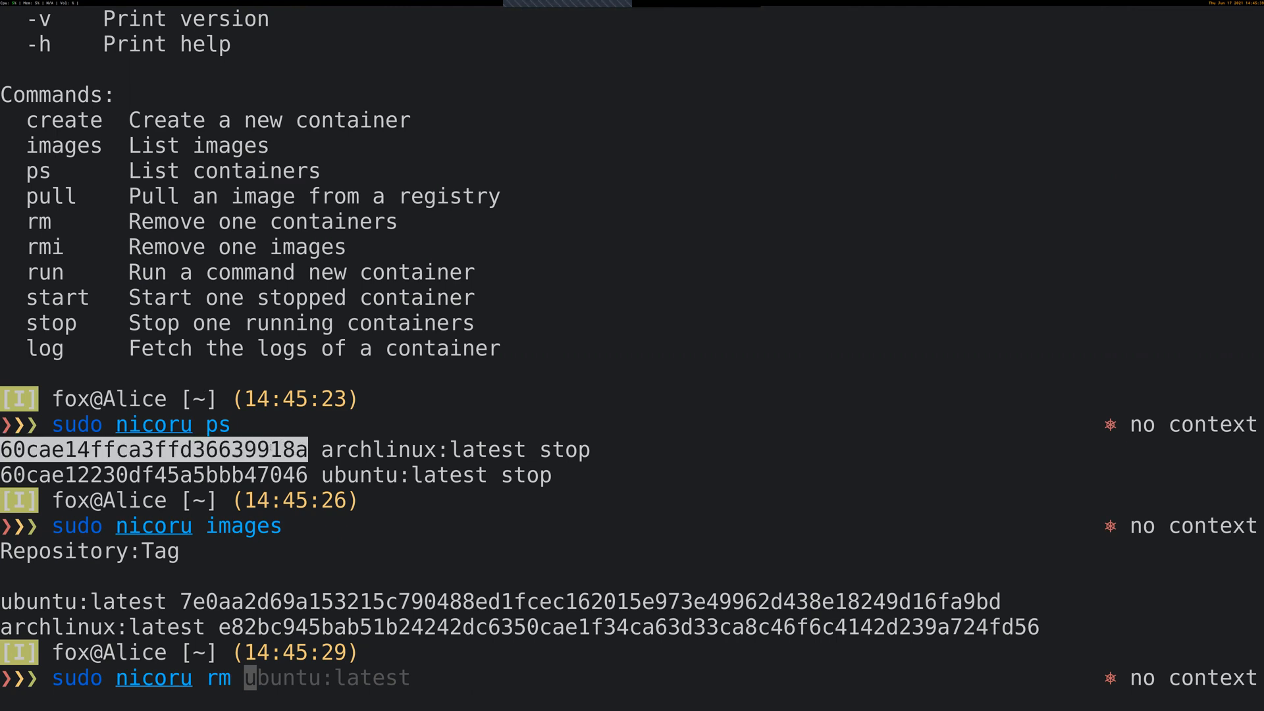
text(60cae14ffca3ffd36639918a)
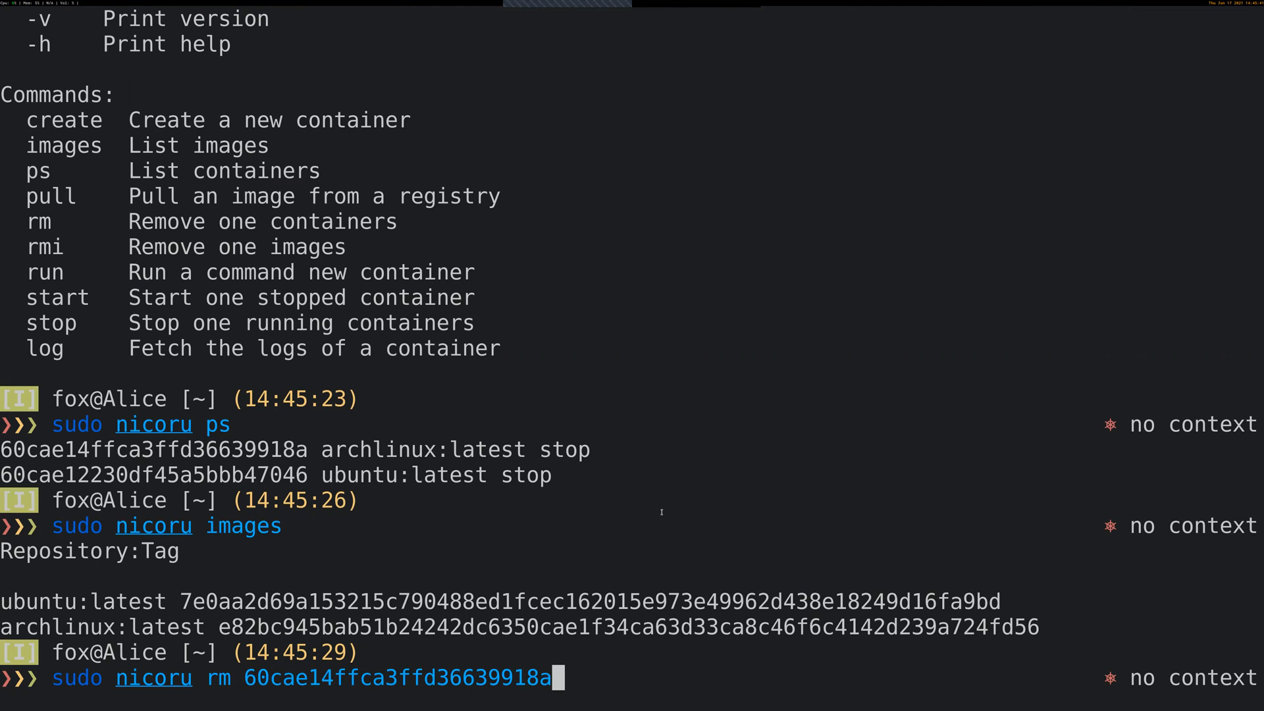
key(Return)
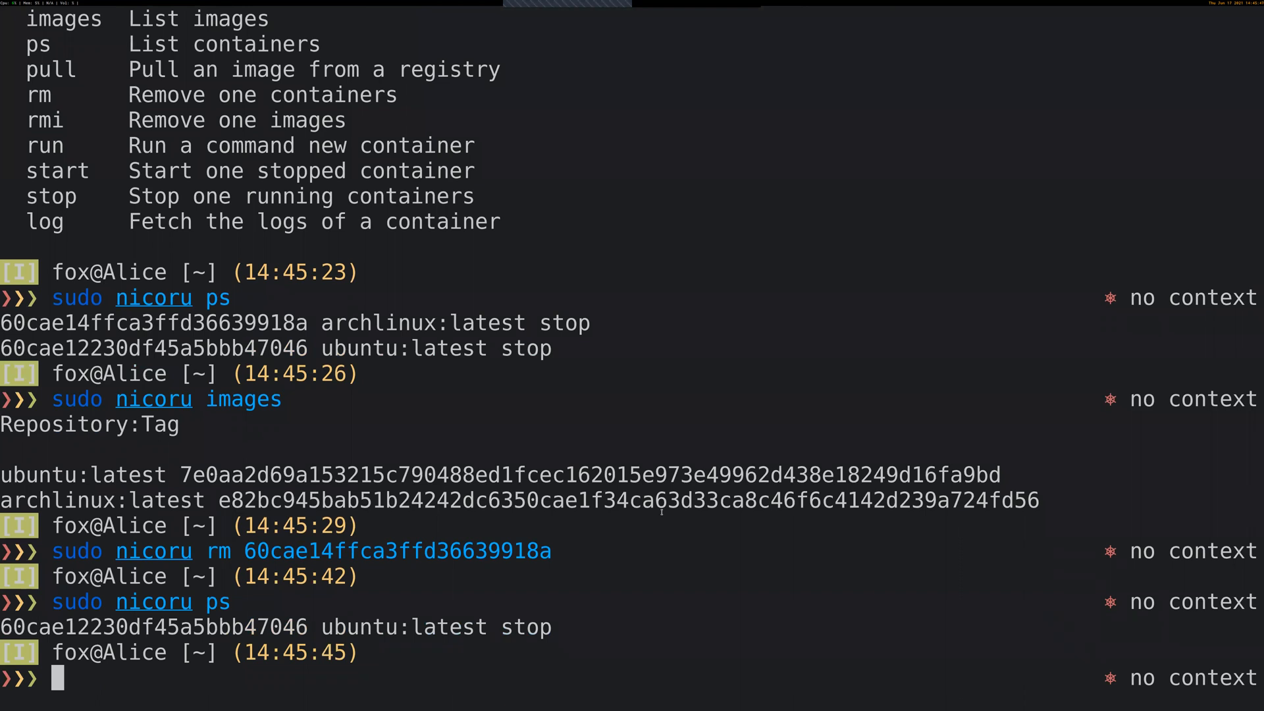
Remove the ubuntu:latest image with 'sudo nicoru rmi', then list remaining images.
text(sudo nicoru ps)
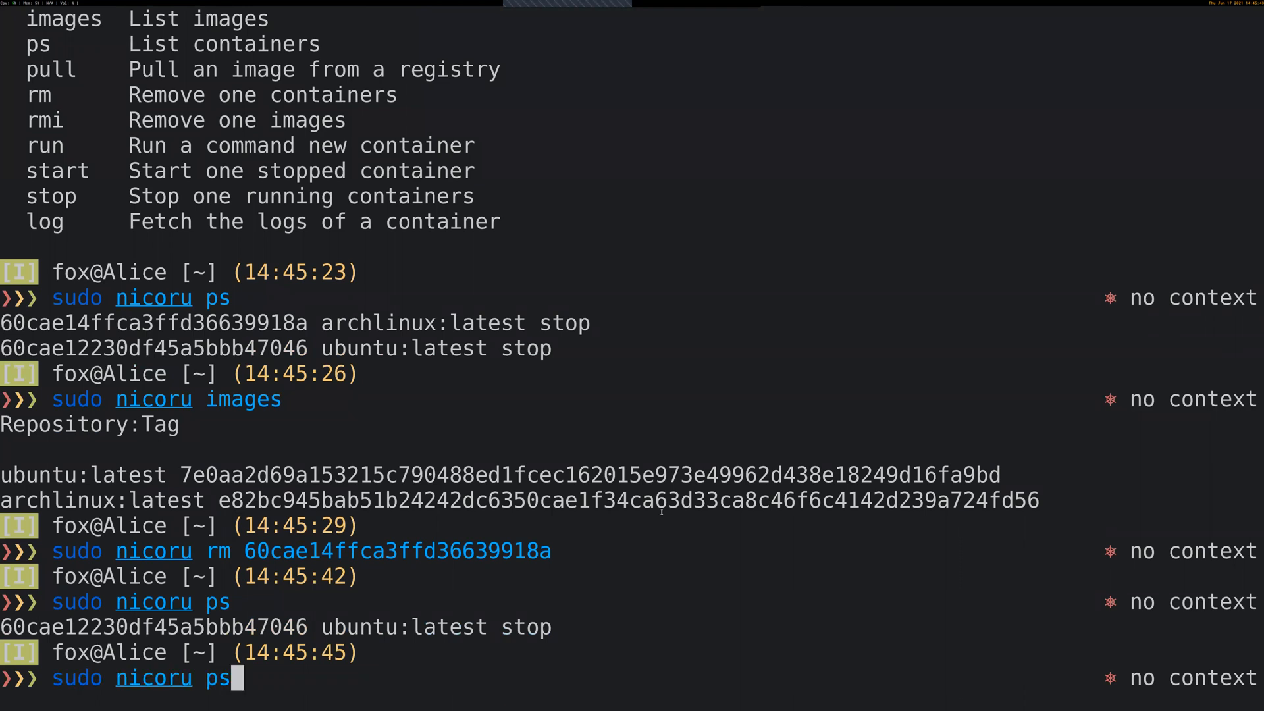
key(BackSpace)
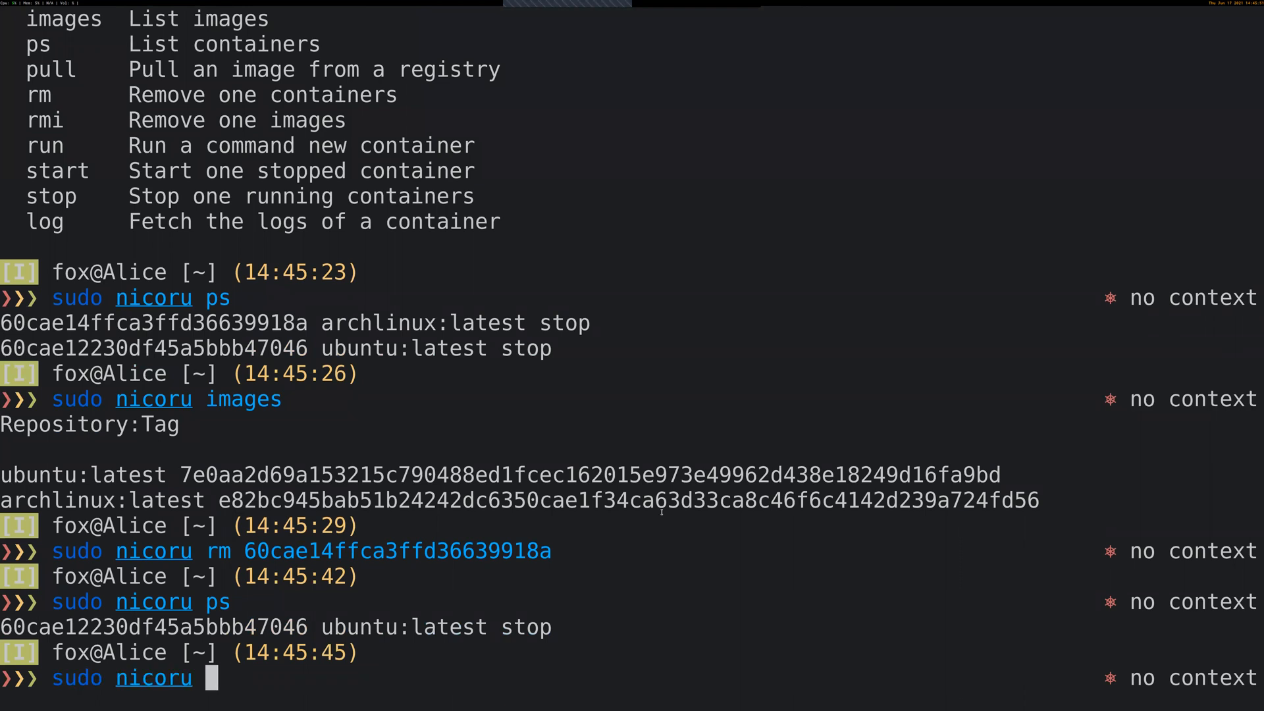
text(rmi ubuntu:latest)
text(sudo nicoru image)
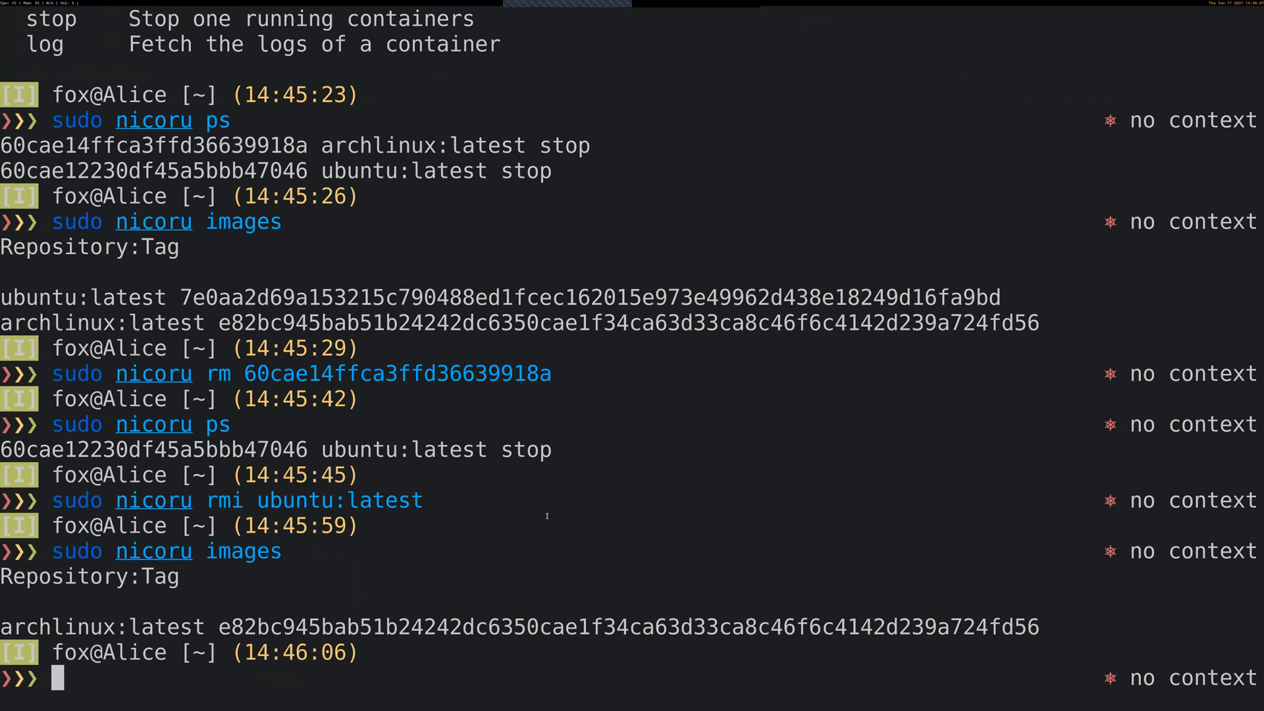
text(sudo nicoru imag)
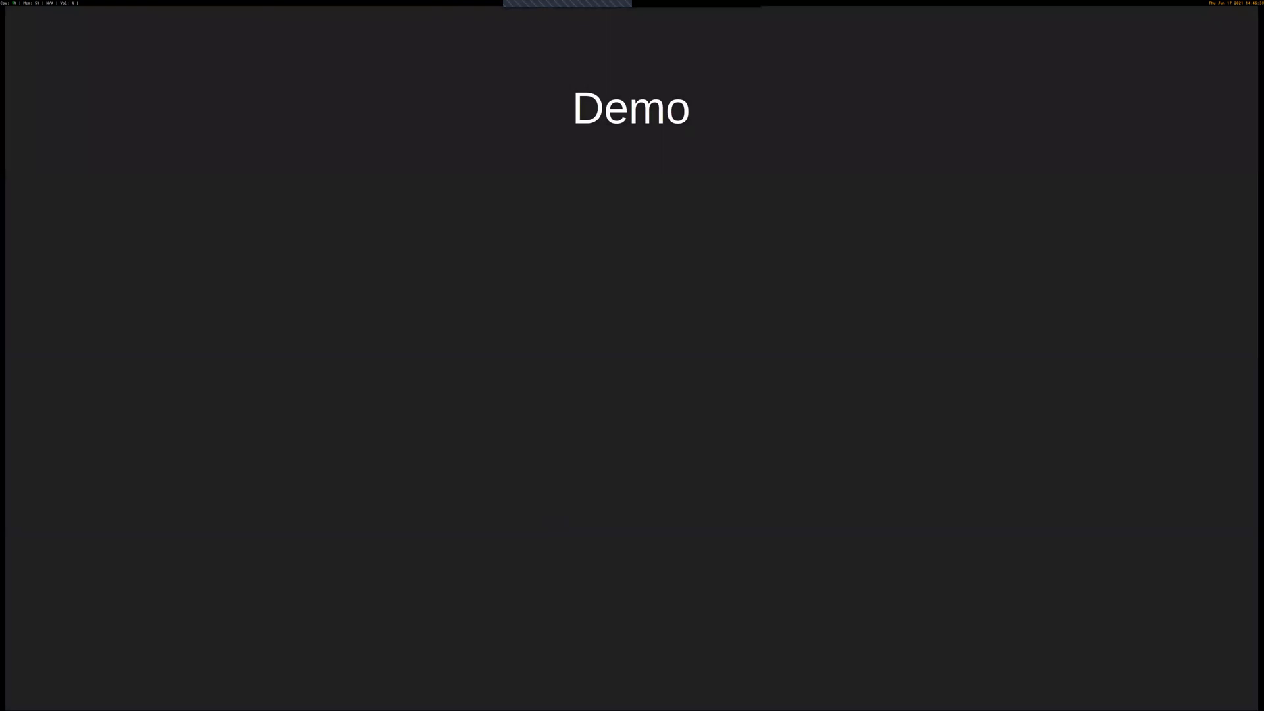
Advance from the Demo slide to the Planned features slide.
key(Right)
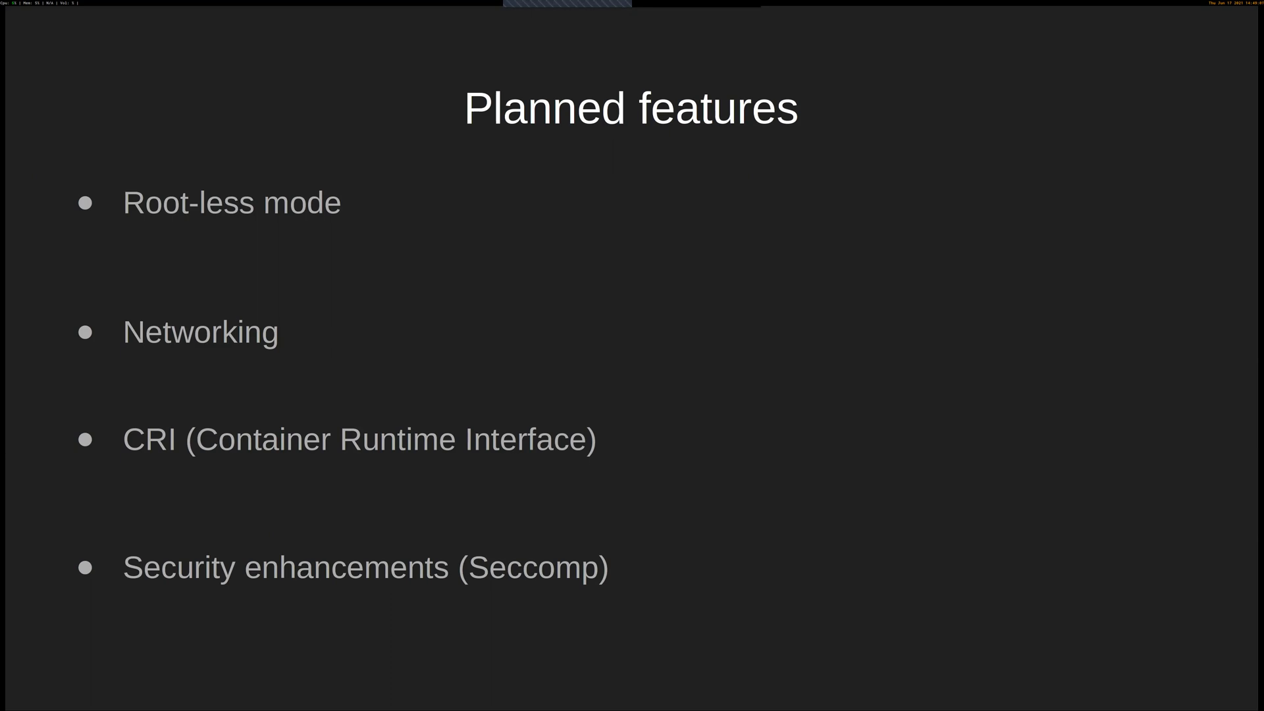
Advance to the Thank you slide with the Nicoru GitHub link.
key(Right)
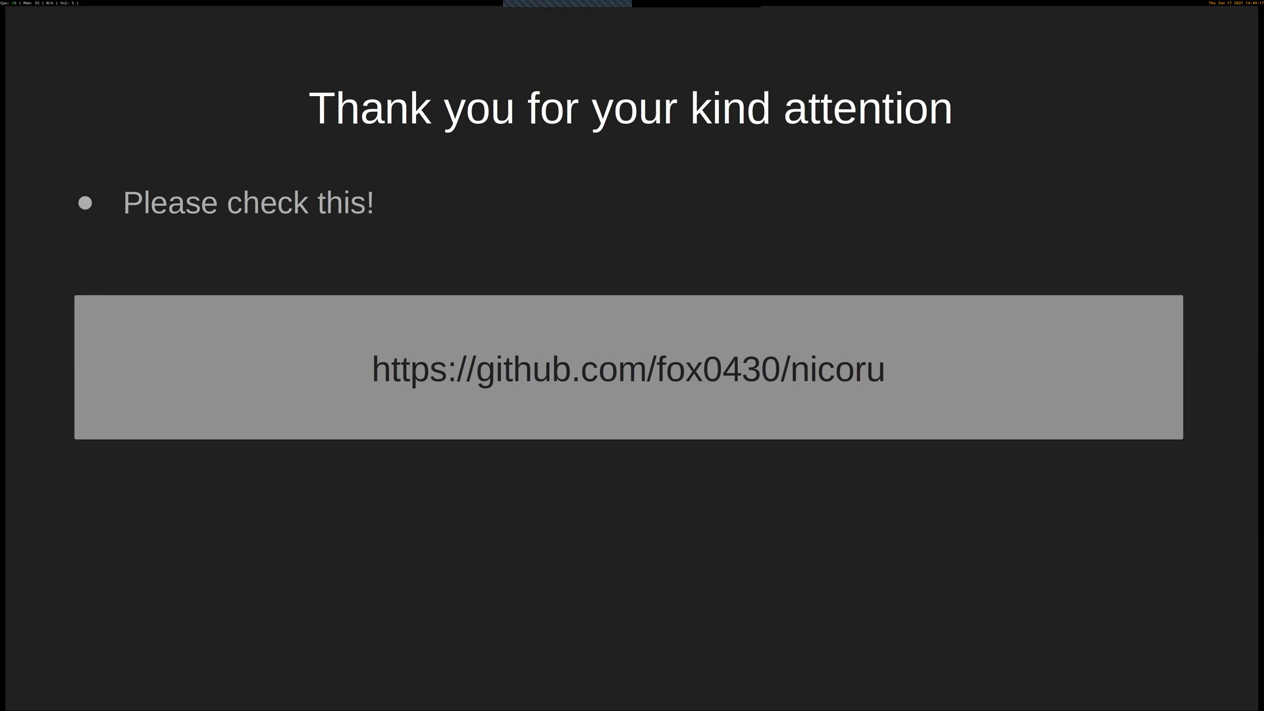
mouse_move(765, 4)
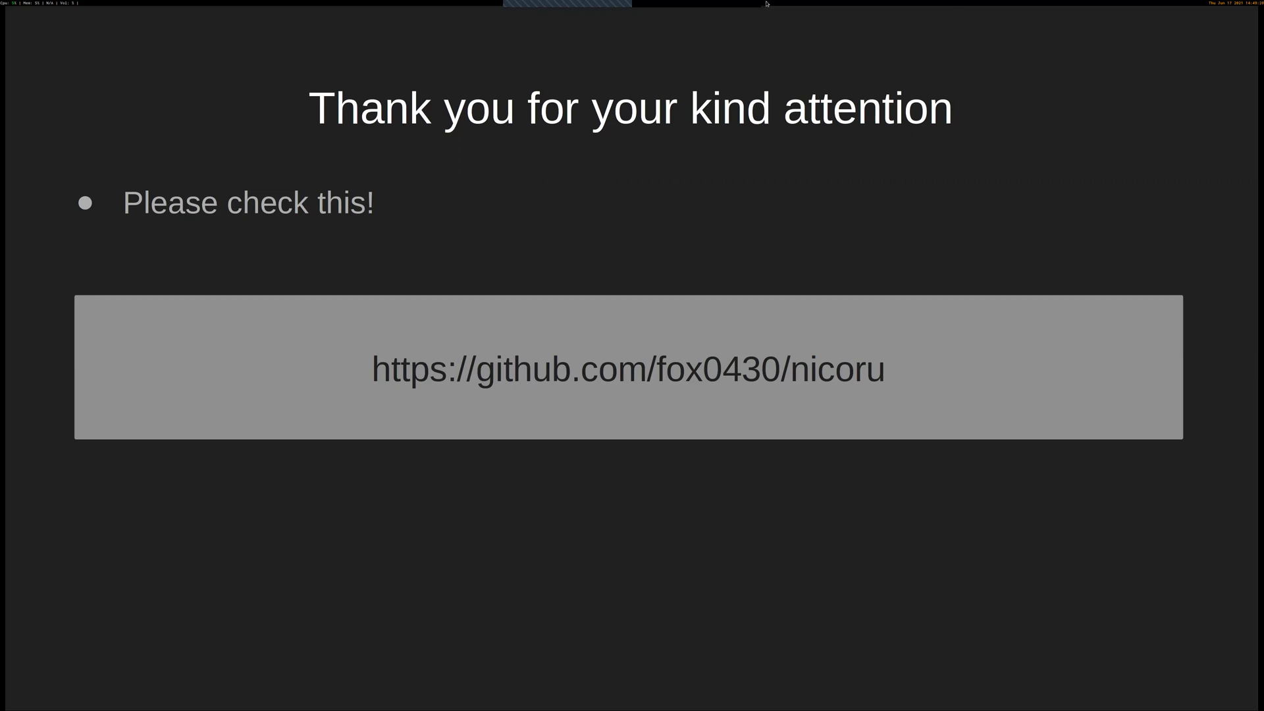